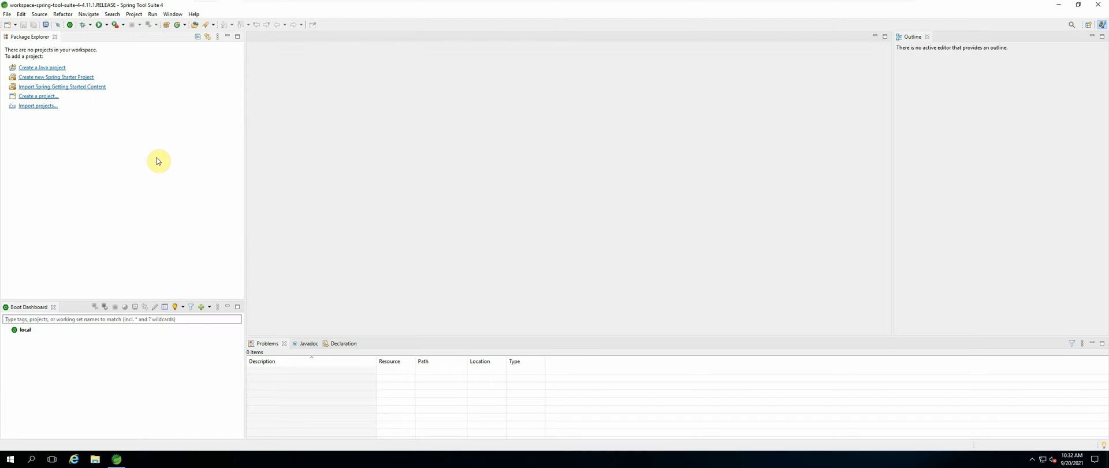
mouse_move(140, 154)
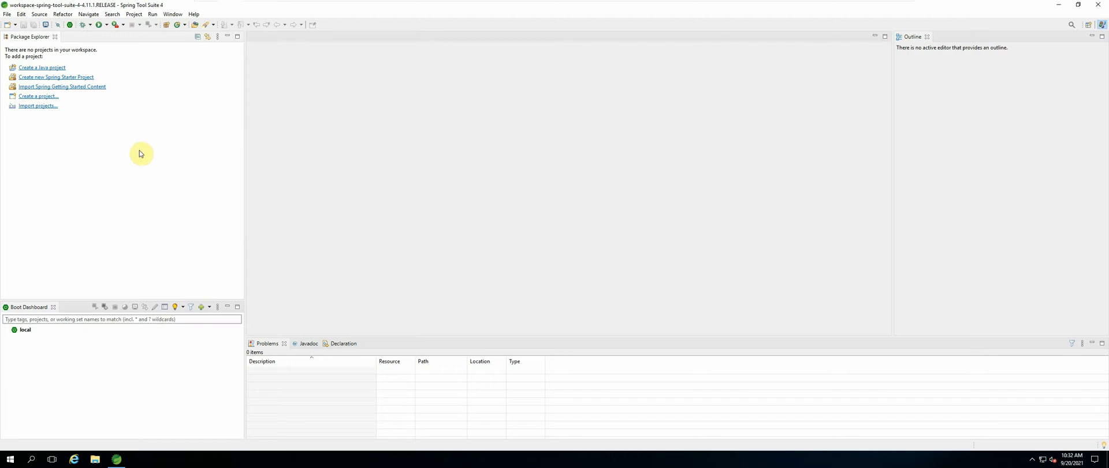
mouse_move(34, 78)
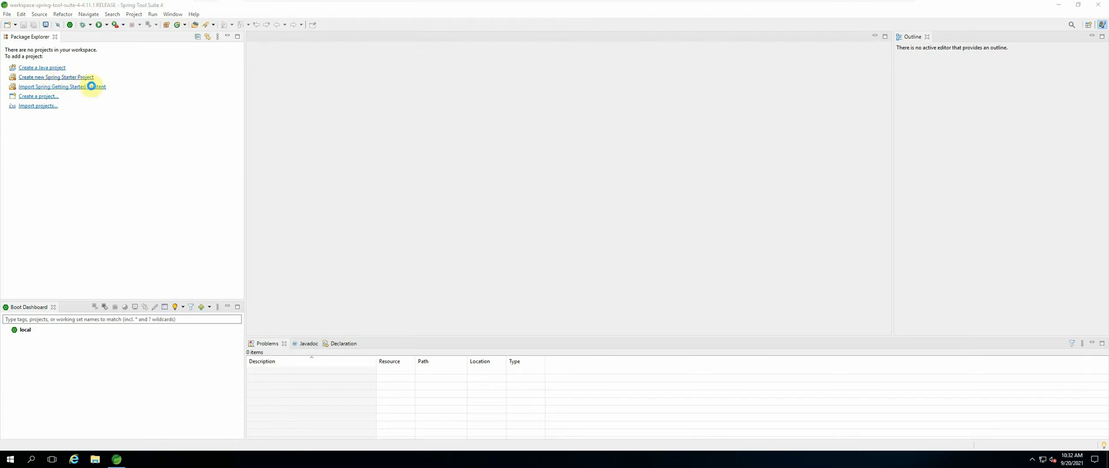
Start a Spring Starter project named waterwatch with group com.ebisys and package com.ebisys.waterwatch
click(55, 76)
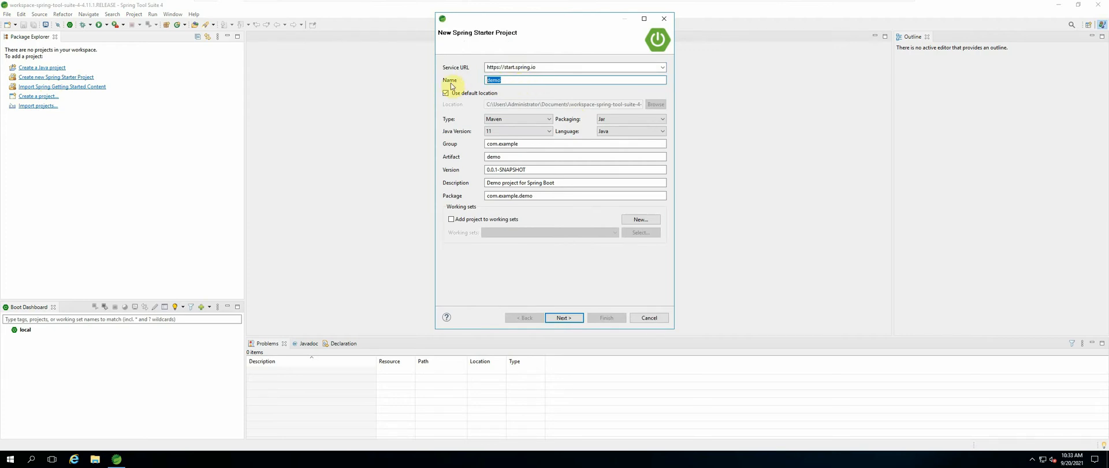
text(waterwatch)
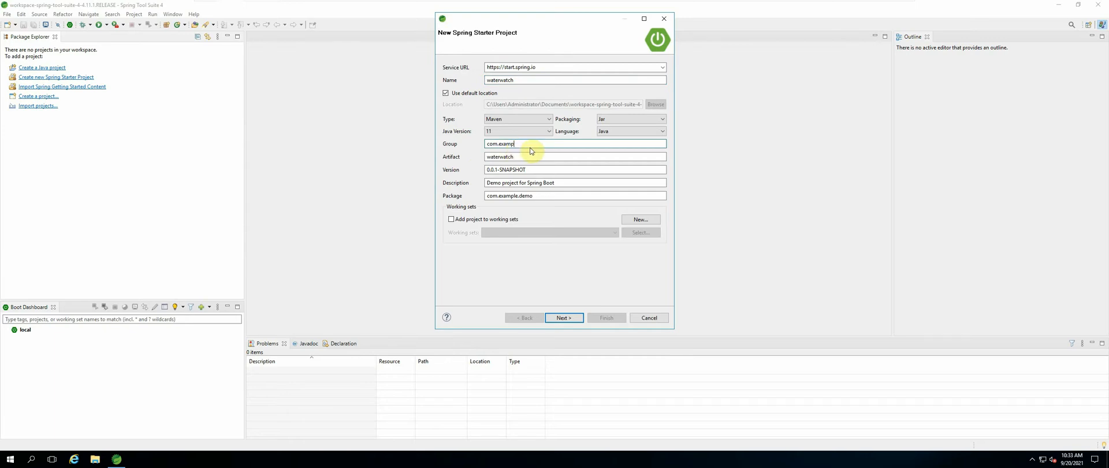
key(BackSpace)
text(biays)
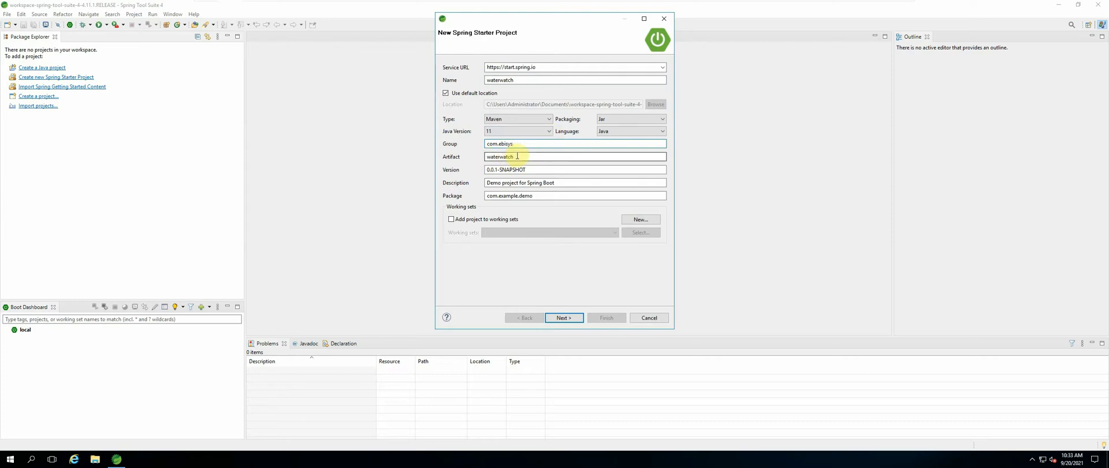
double_click(501, 156)
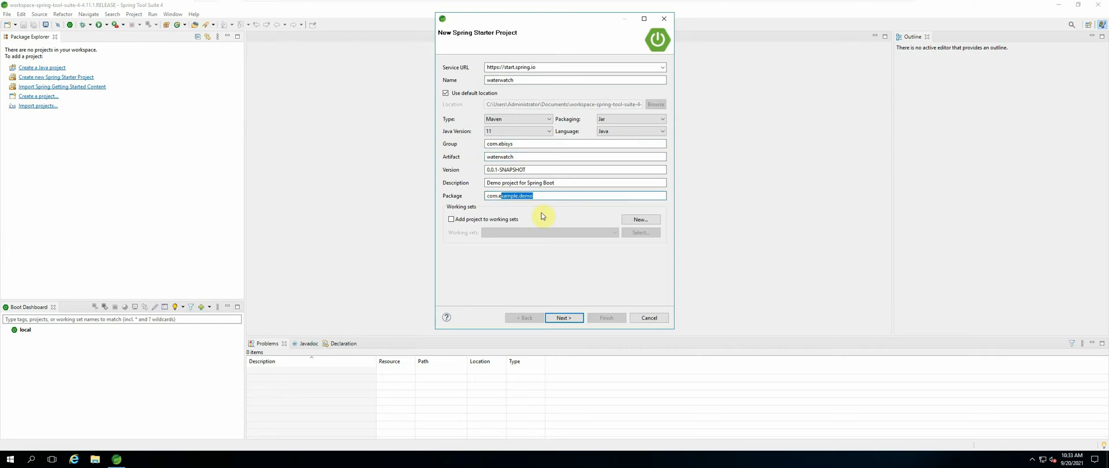
text(com.ebisys.water)
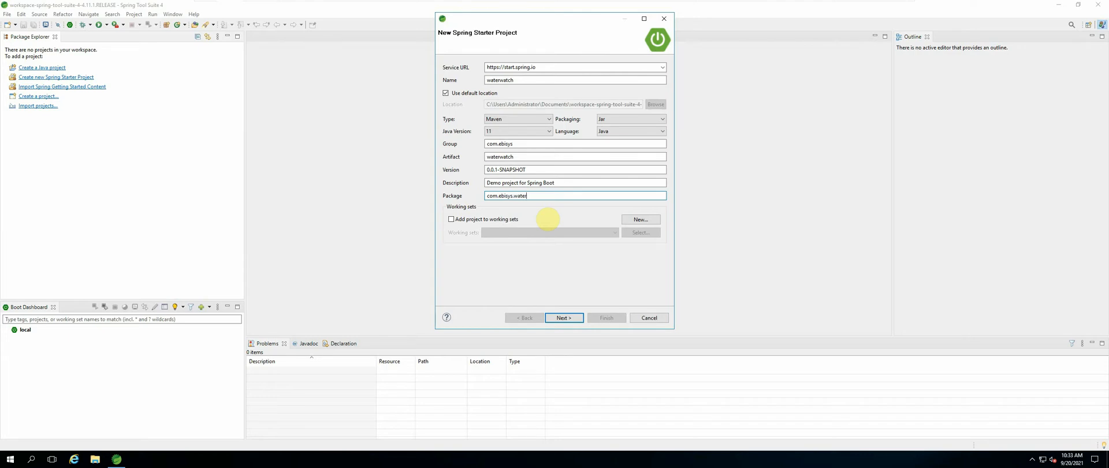
text(watch)
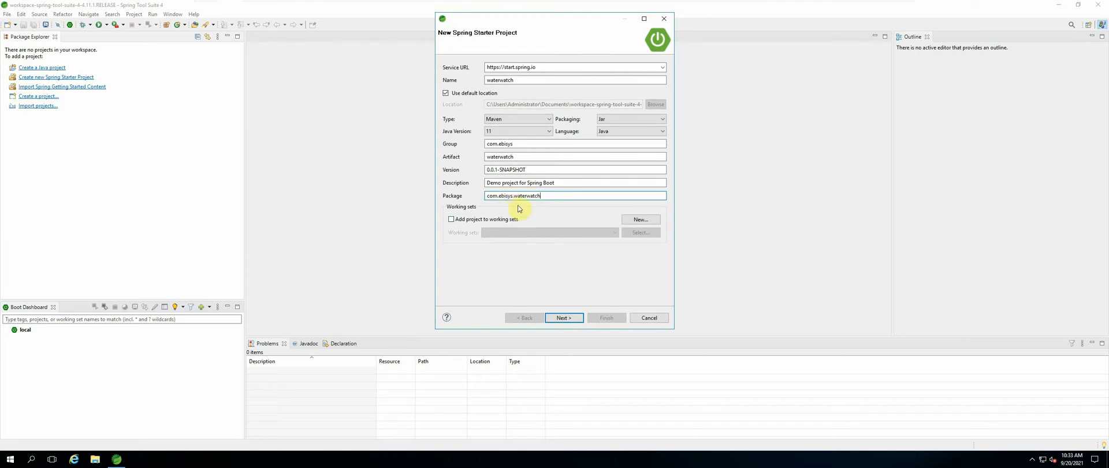
click(517, 119)
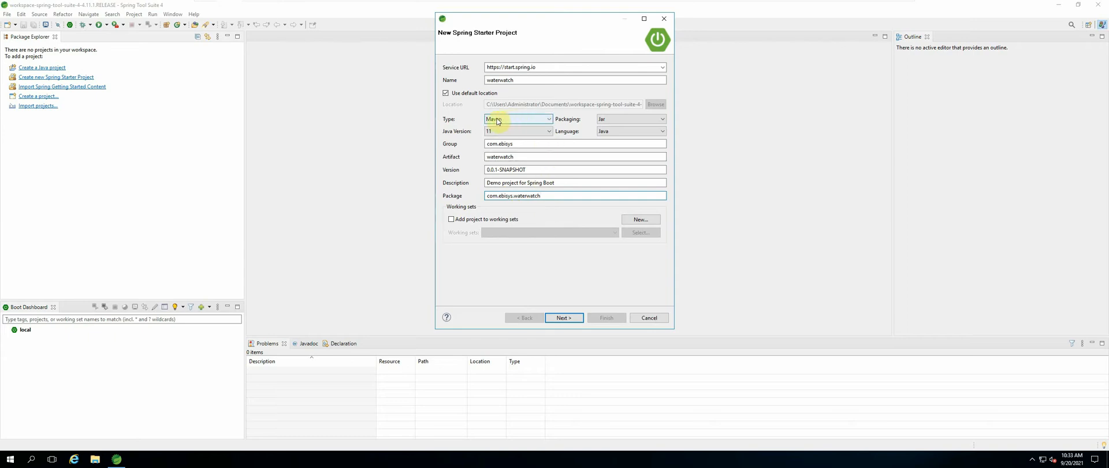
mouse_move(503, 123)
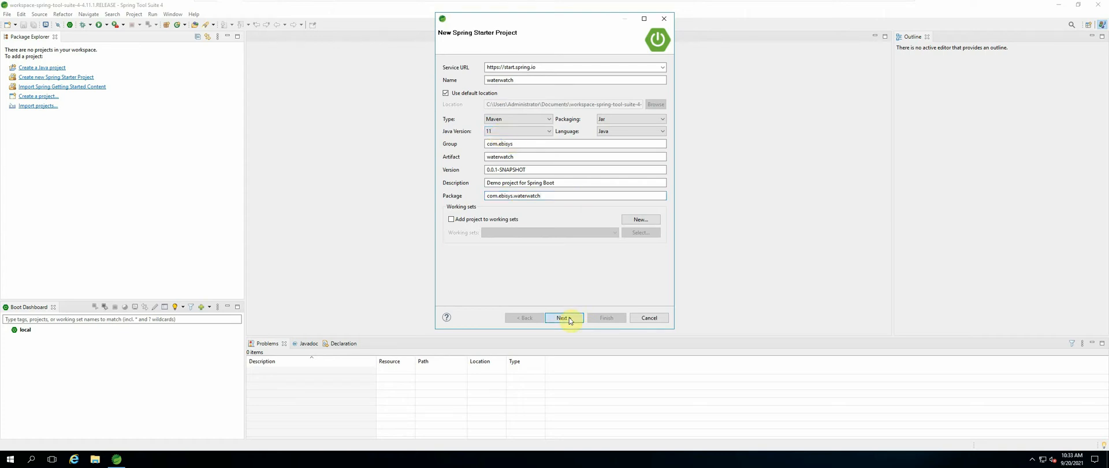
Select Spring Boot DevTools and Lombok from the Developer Tools dependency group
click(564, 317)
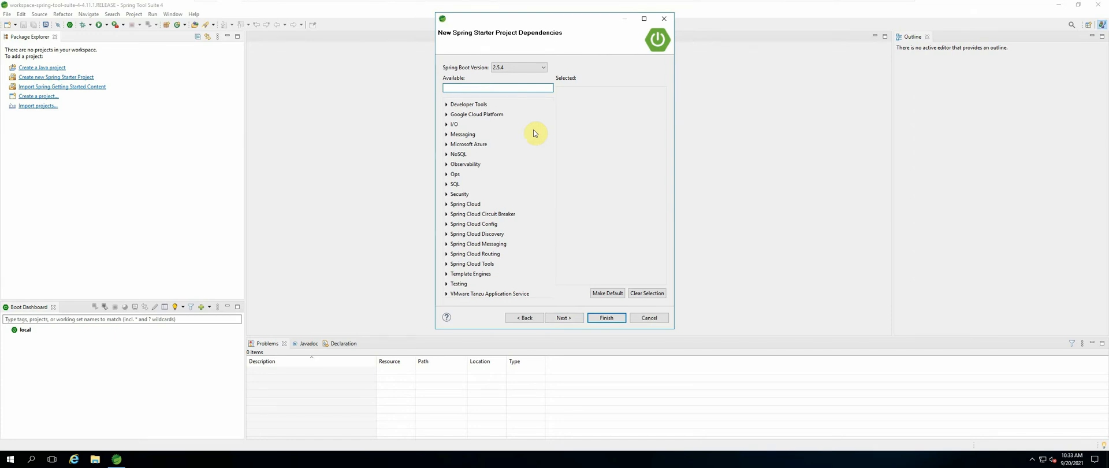
mouse_move(520, 154)
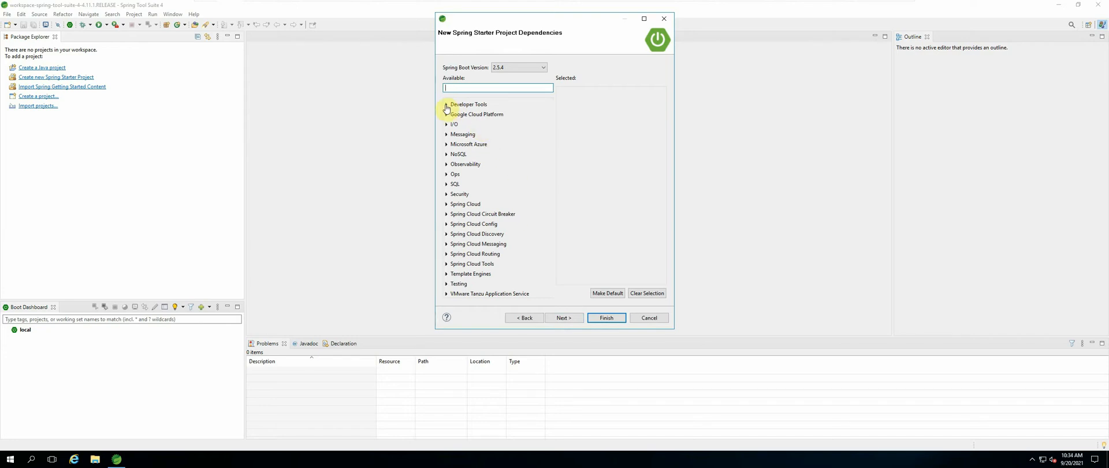
click(446, 105)
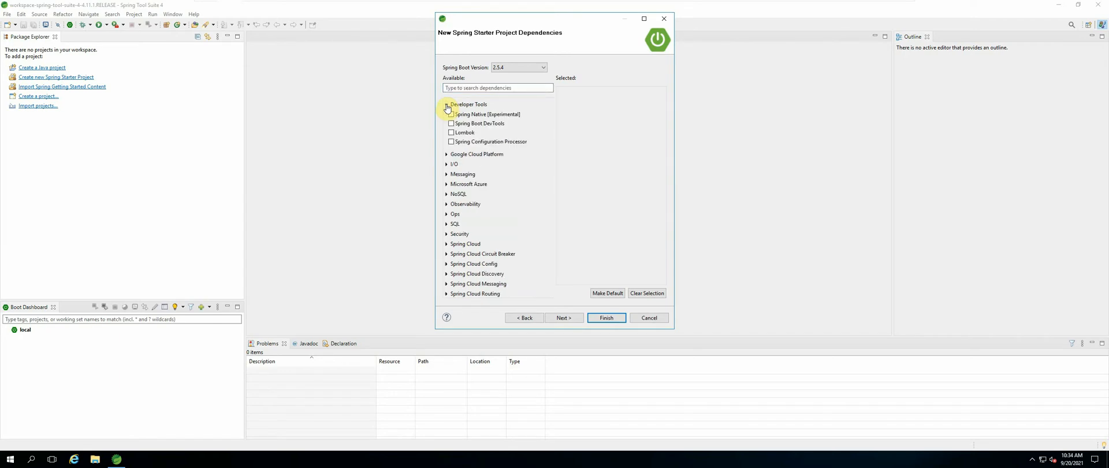
click(447, 104)
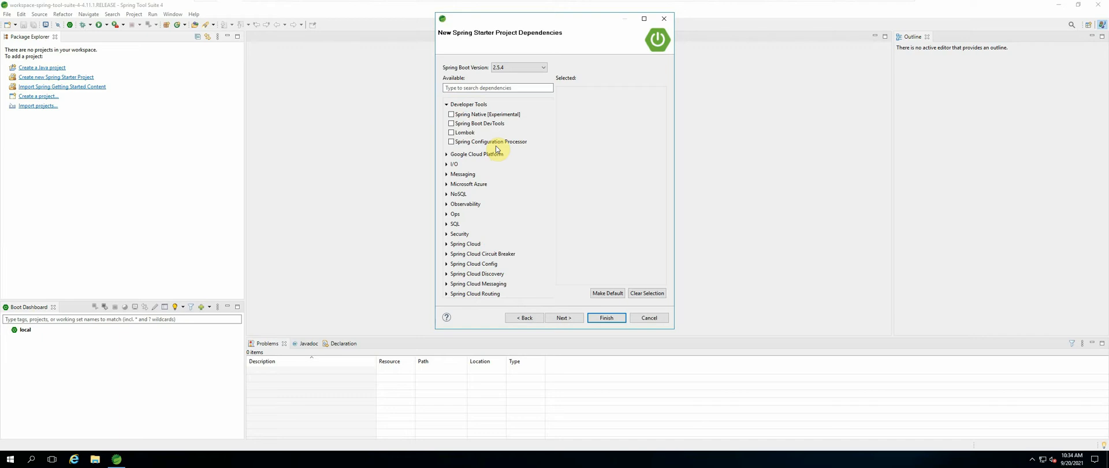
mouse_move(486, 124)
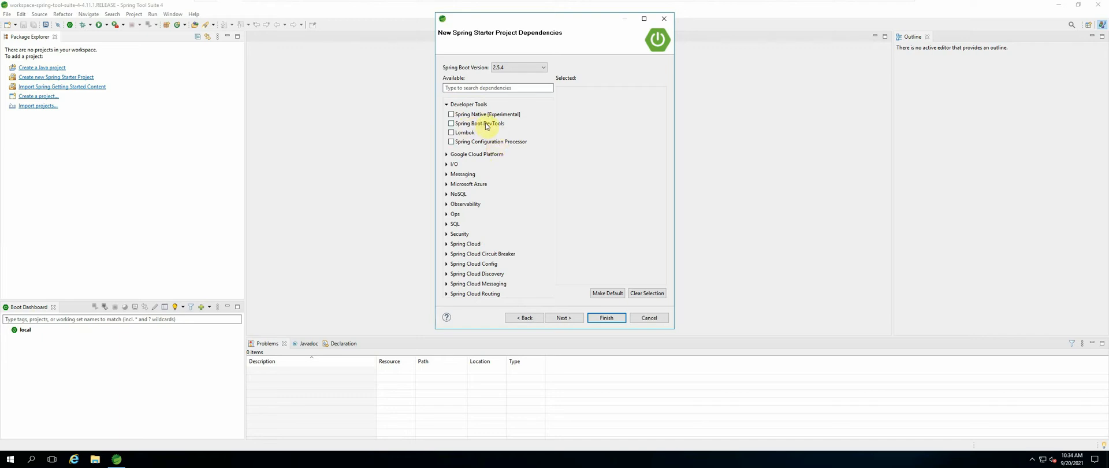
click(451, 122)
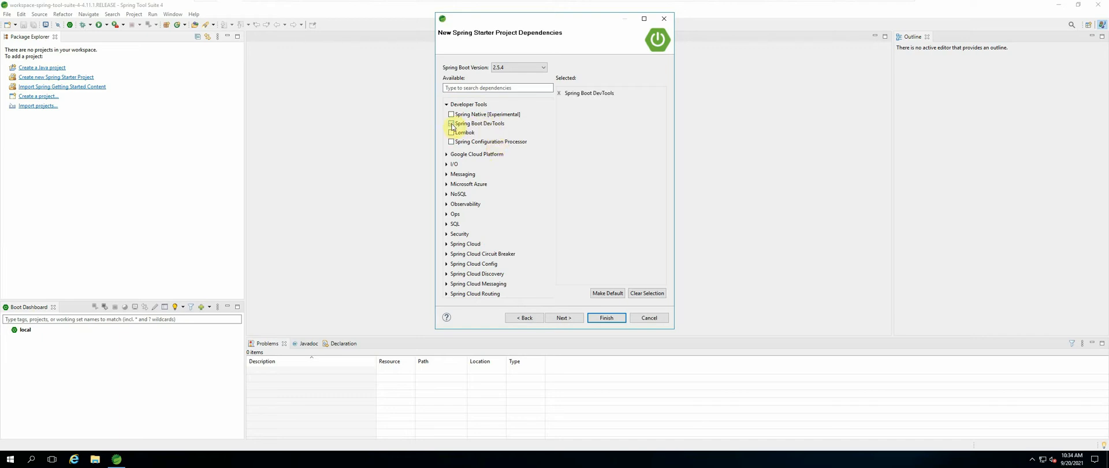
click(450, 122)
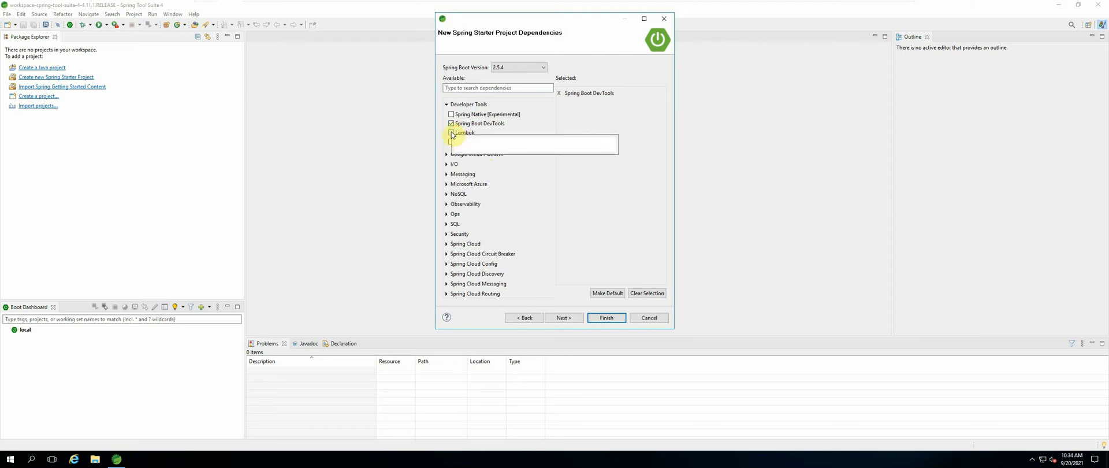
click(450, 133)
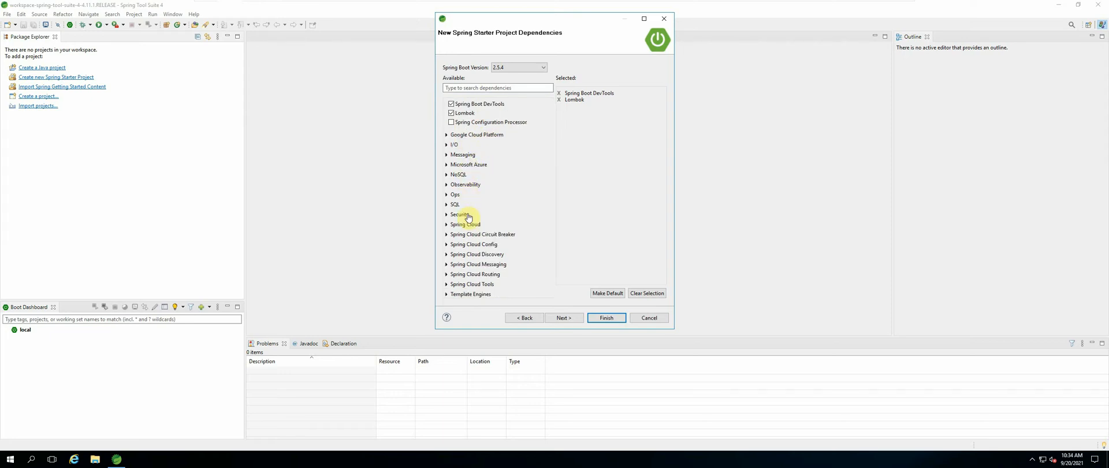
Select Spring Data JPA and PostgreSQL Driver from the SQL dependency group
scroll(down, 3)
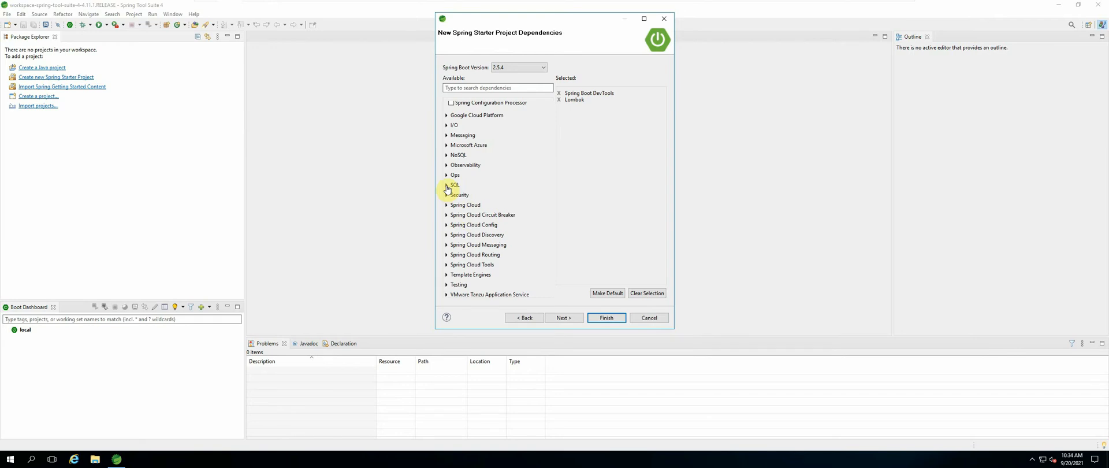
click(455, 184)
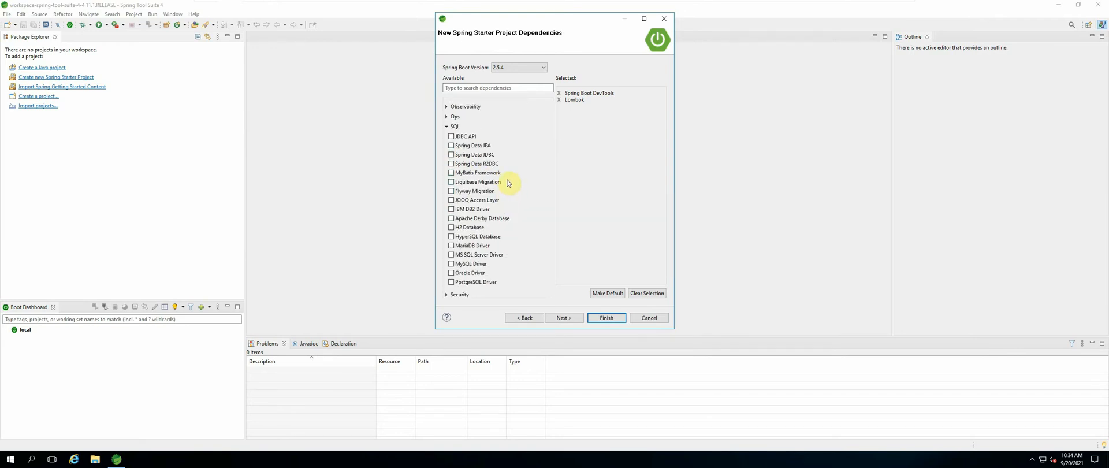
mouse_move(500, 164)
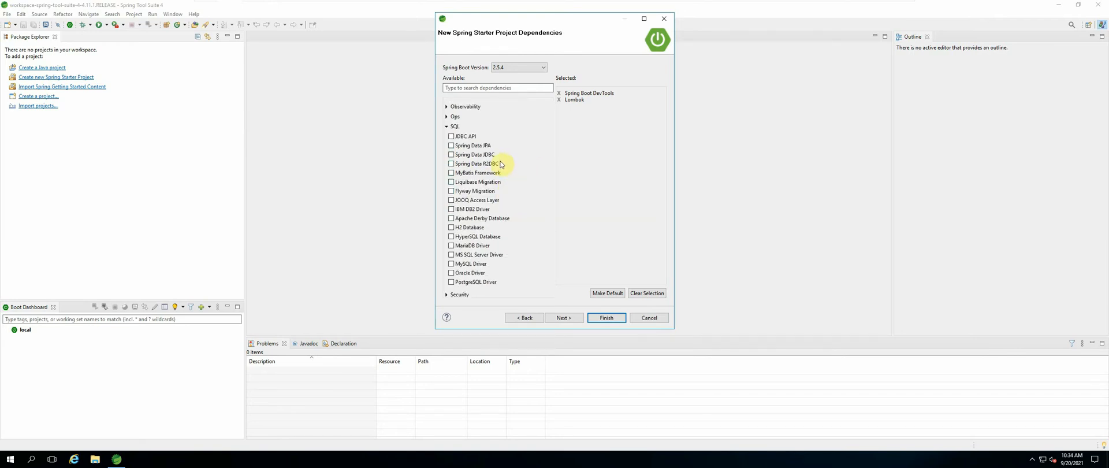
mouse_move(480, 148)
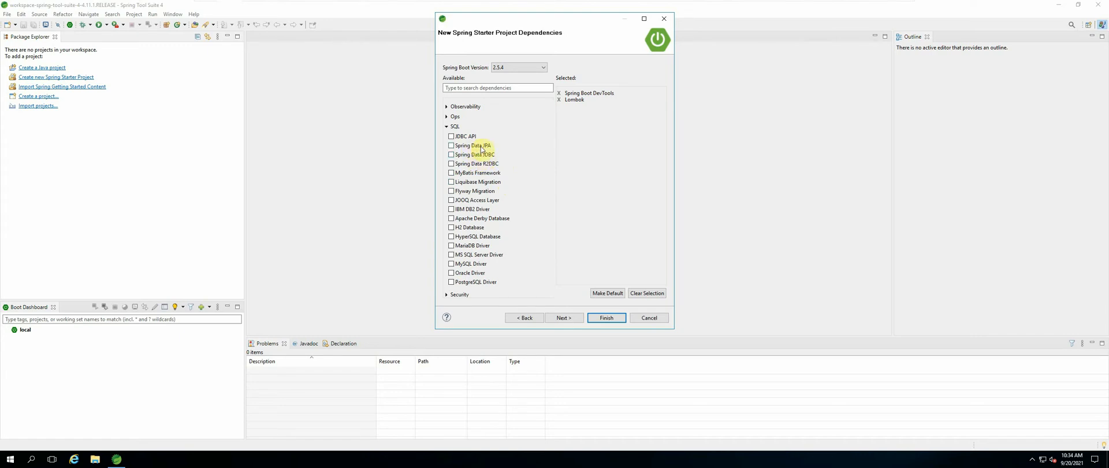
click(451, 145)
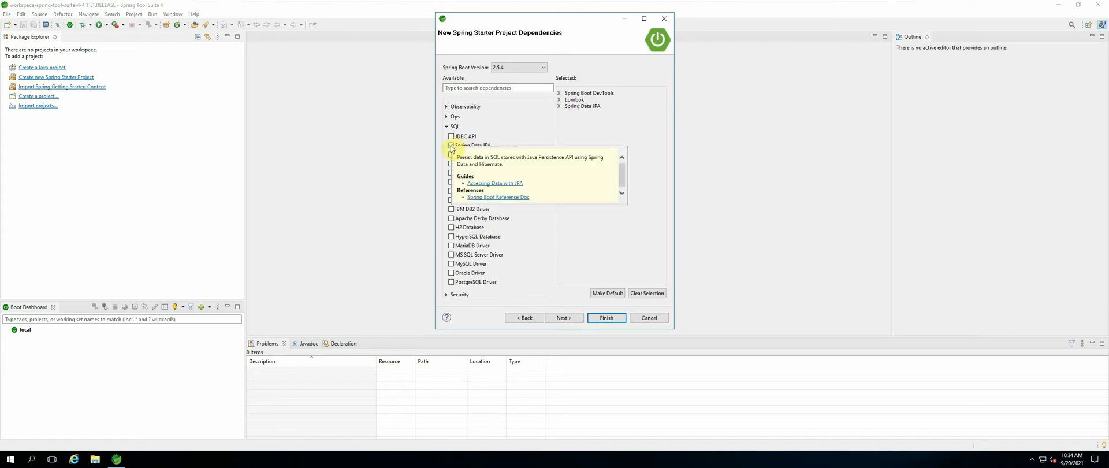
click(451, 146)
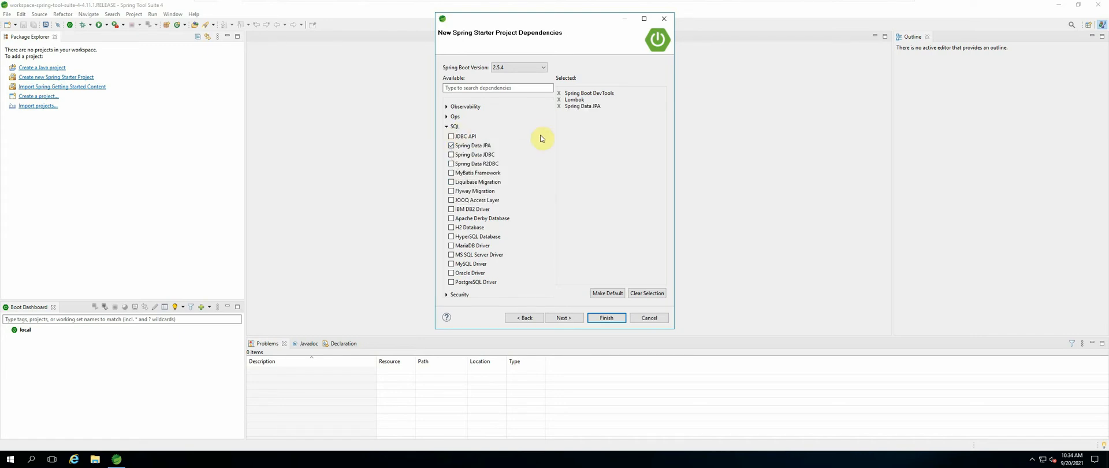
mouse_move(528, 170)
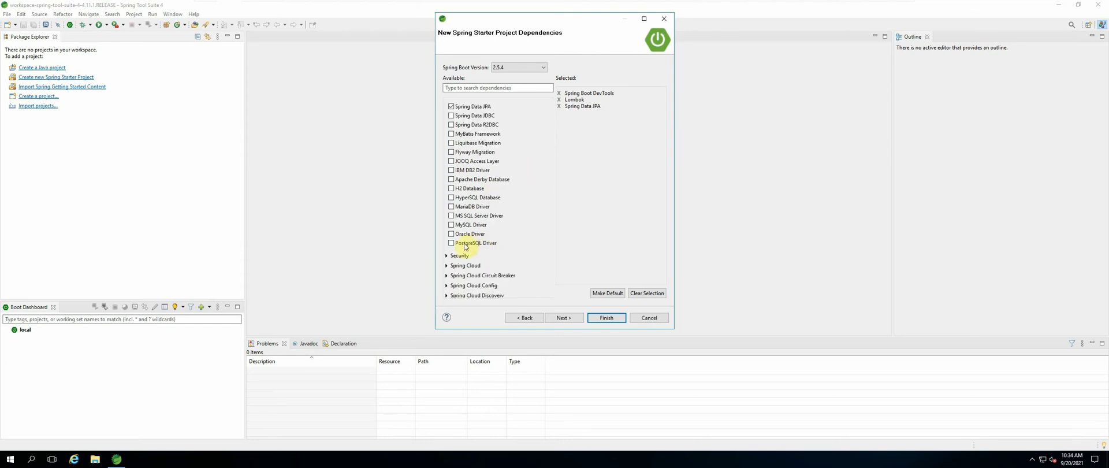
click(451, 242)
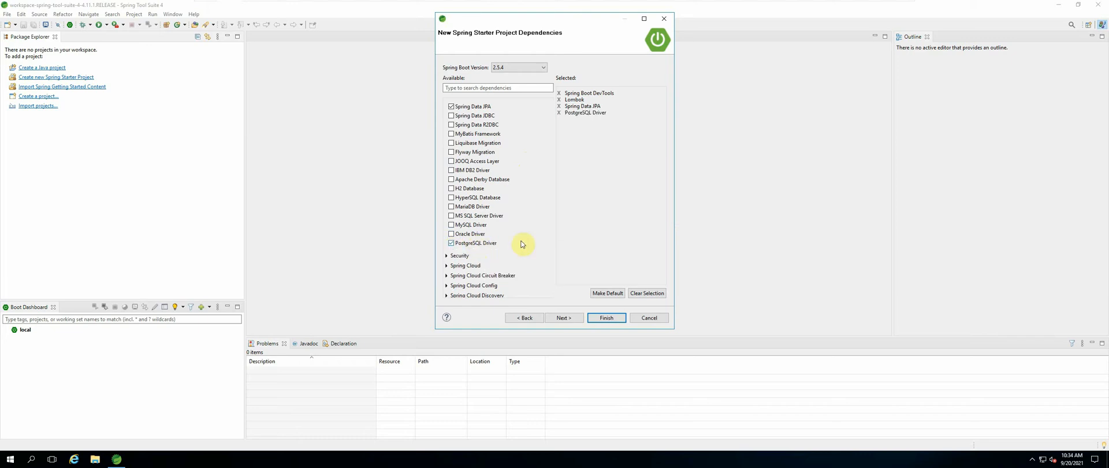
mouse_move(515, 221)
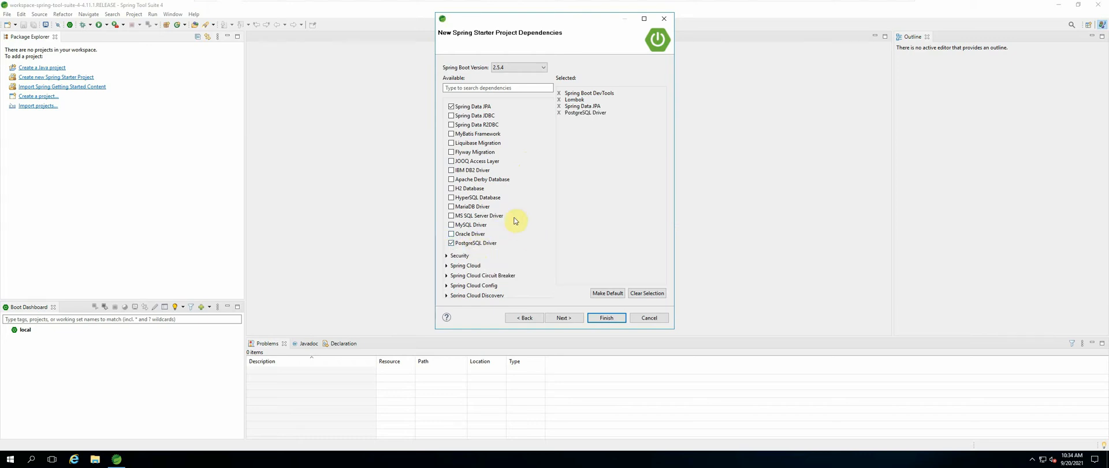
mouse_move(525, 228)
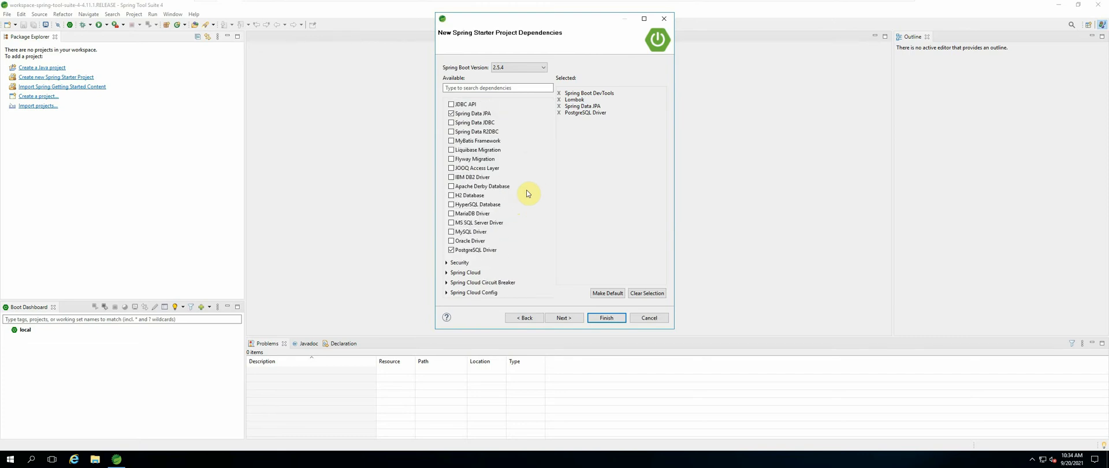
scroll(down, 3)
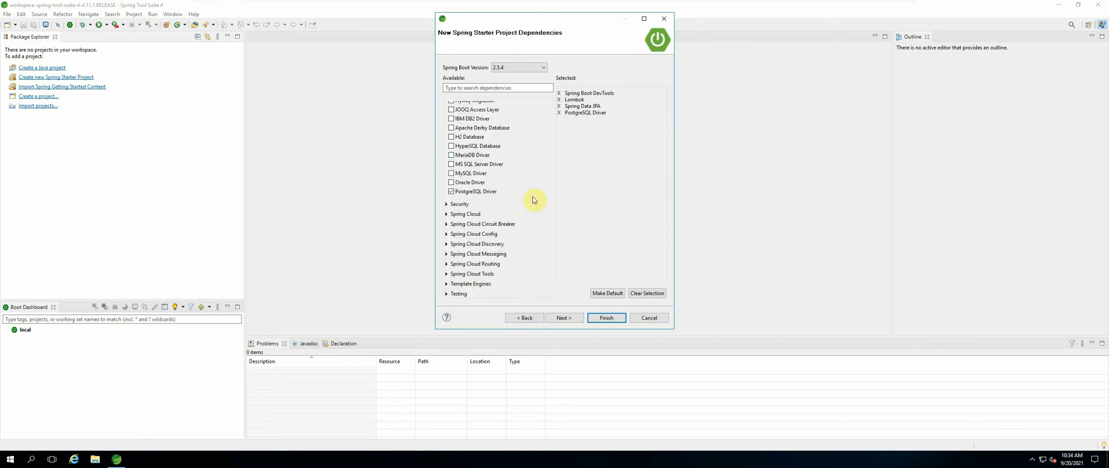
scroll(down, 3)
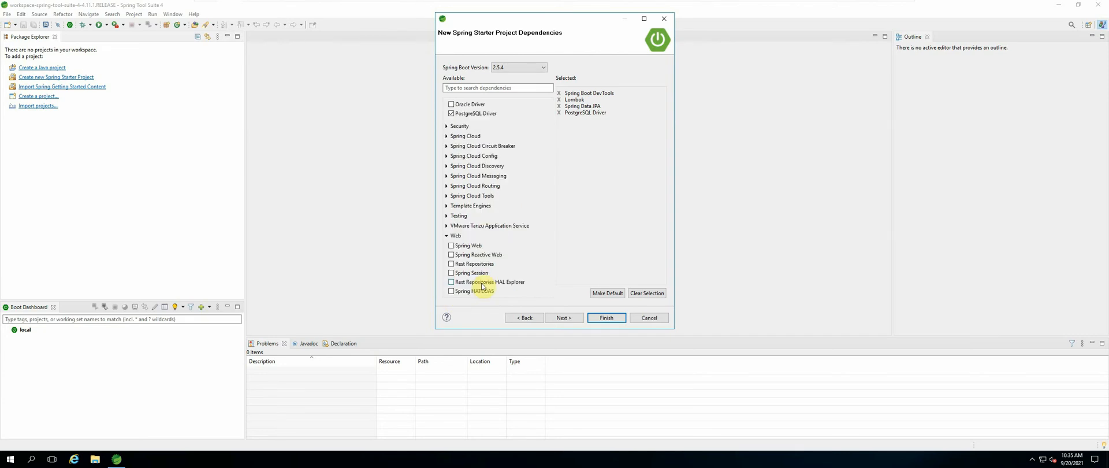
Select Spring Web from the Web dependency group, giving five dependencies
scroll(down, 3)
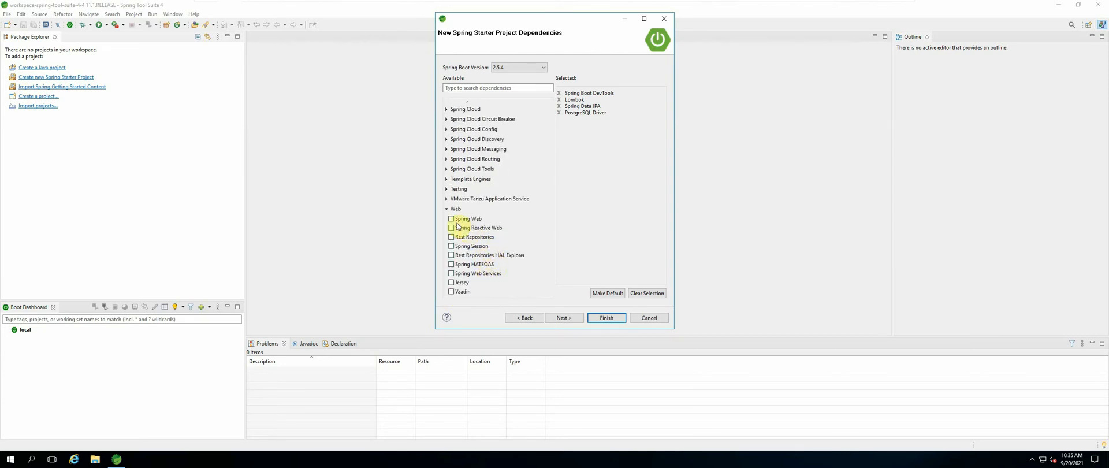
click(452, 219)
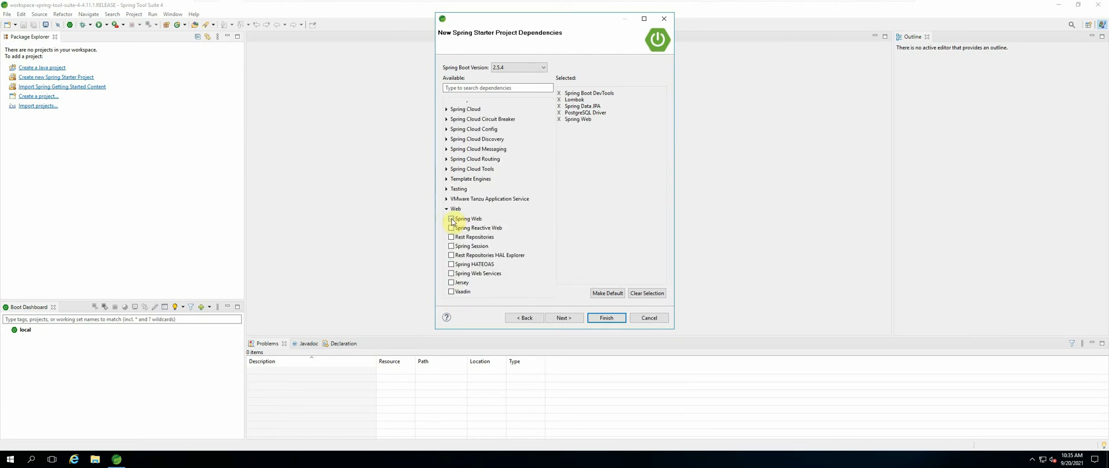
click(451, 218)
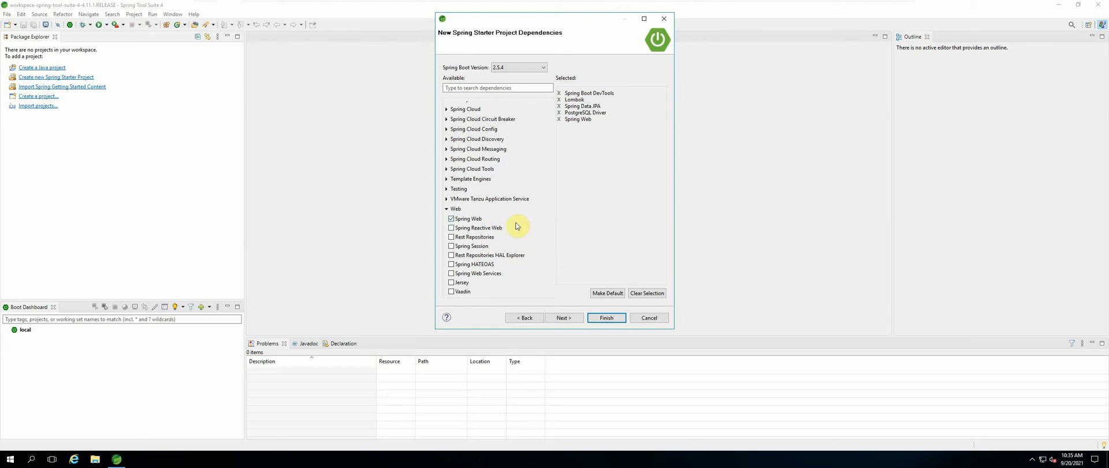
mouse_move(492, 217)
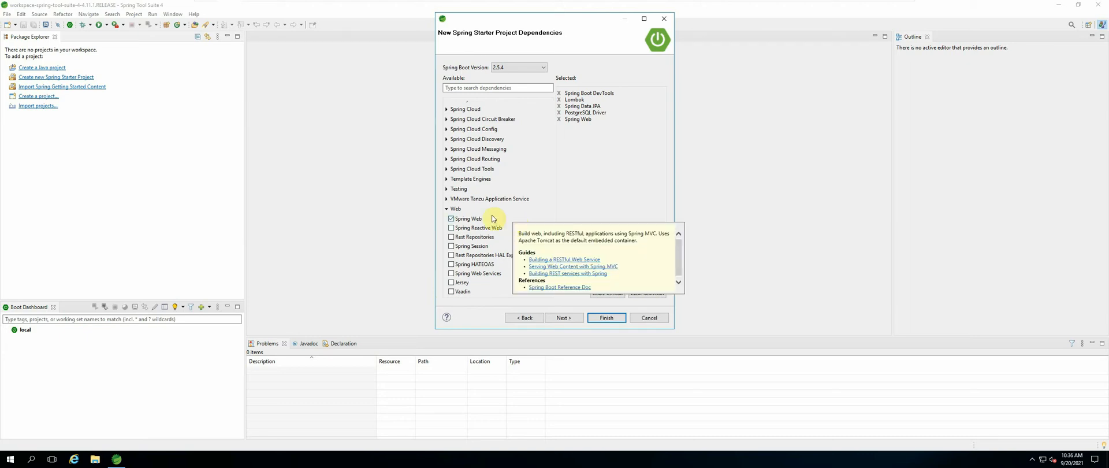
mouse_move(612, 170)
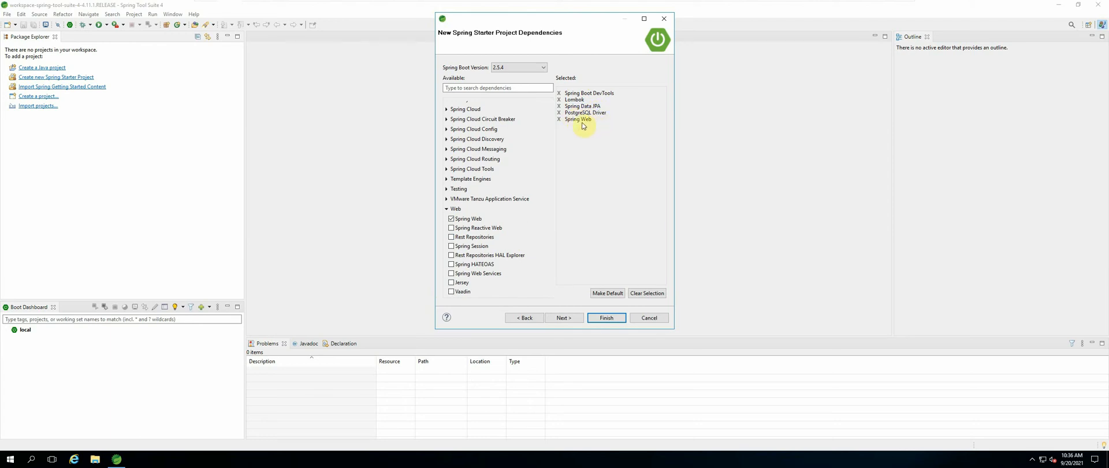
mouse_move(578, 119)
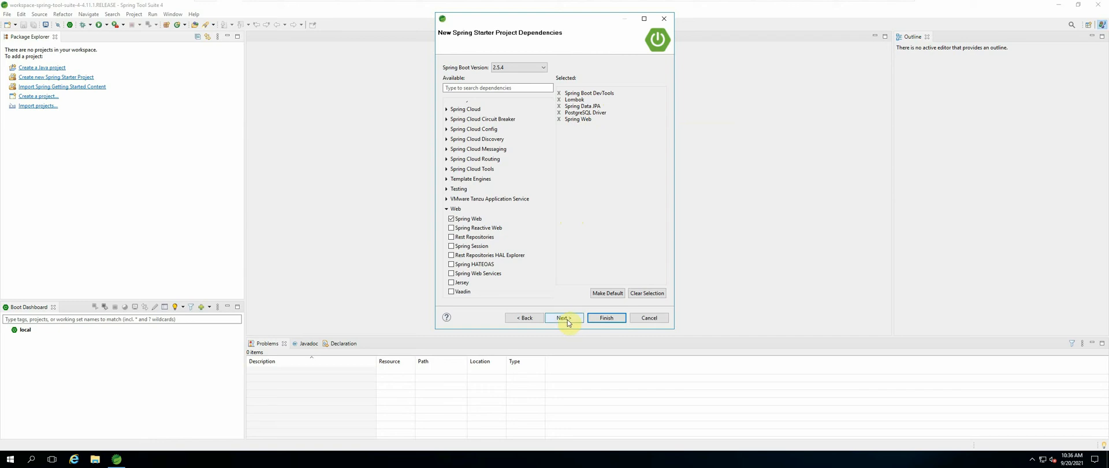
mouse_move(606, 318)
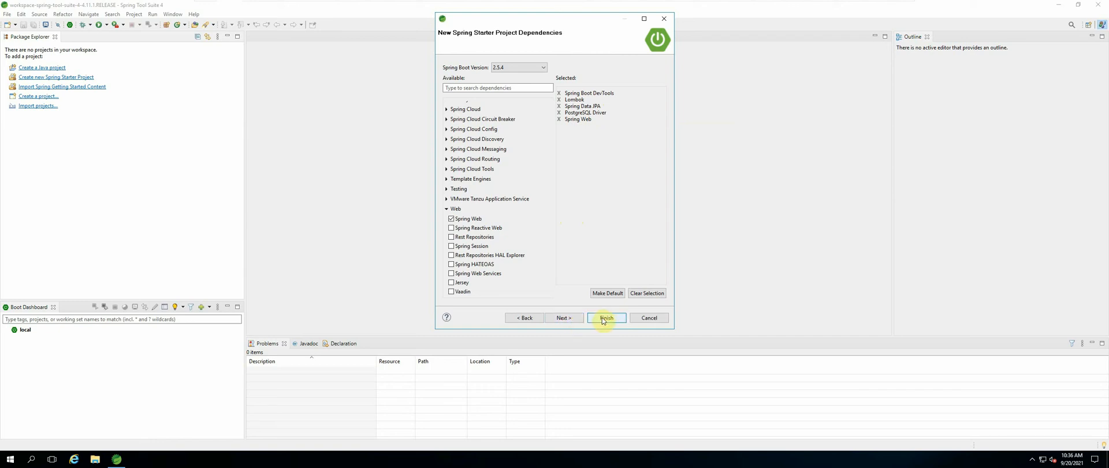
Finish the wizard to create the waterwatch project with the chosen dependencies
click(605, 318)
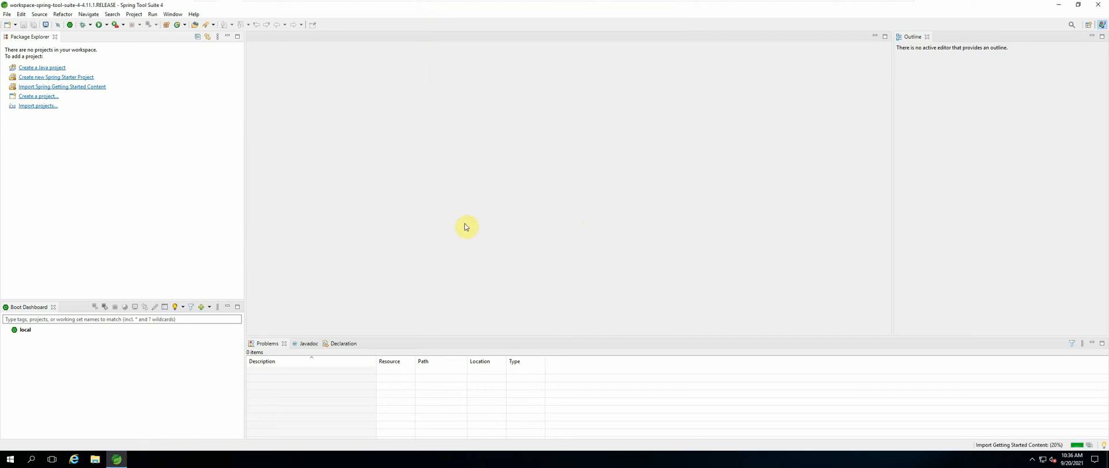
mouse_move(944, 454)
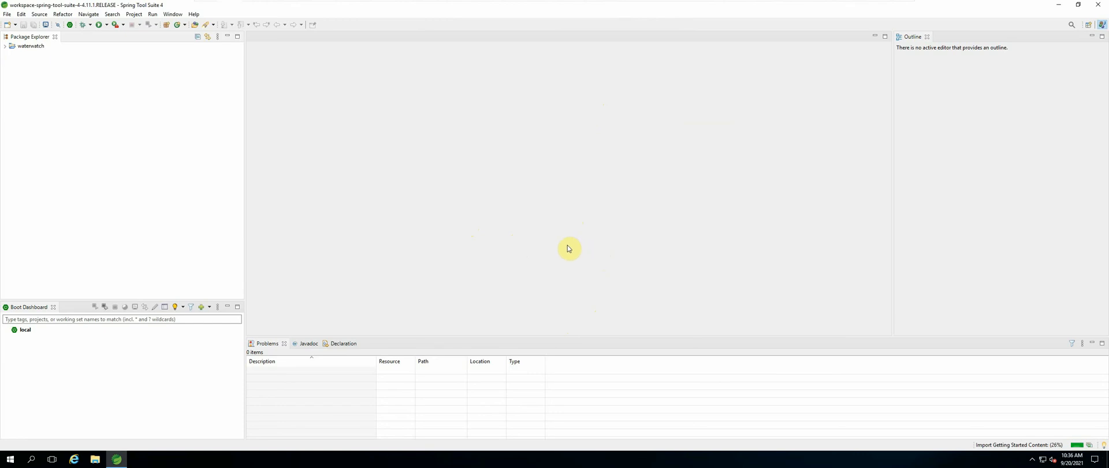
Select and expand waterwatch in Package Explorer to show src, HELP.md, mvnw and pom.xml
click(31, 46)
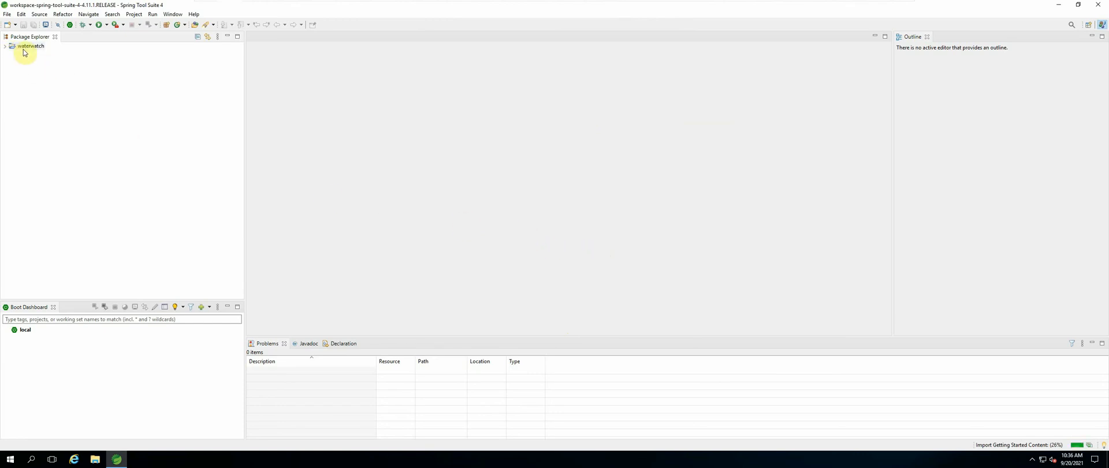
click(30, 46)
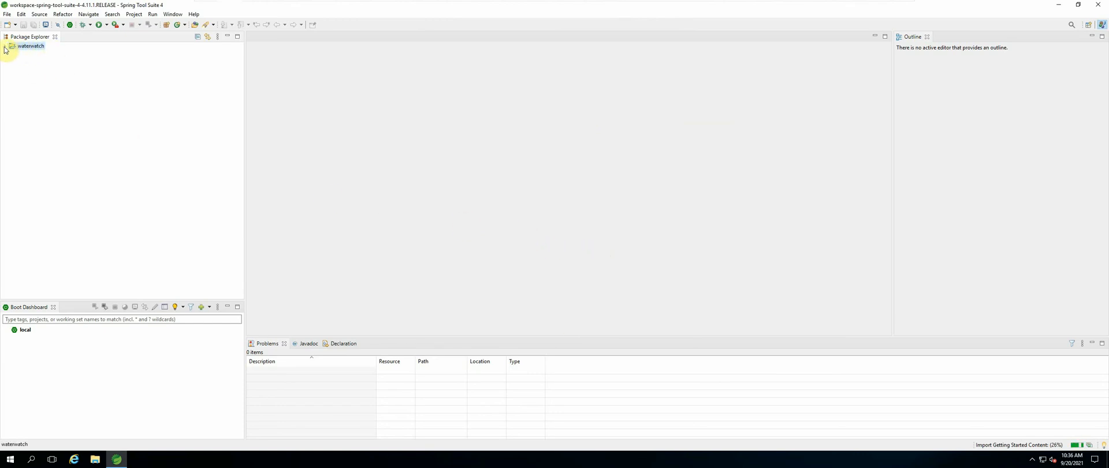
click(5, 46)
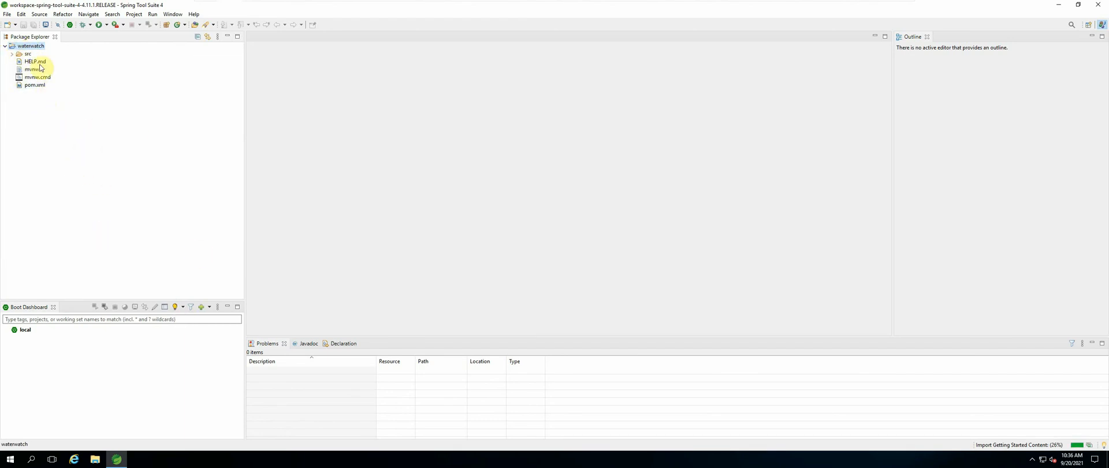
mouse_move(76, 108)
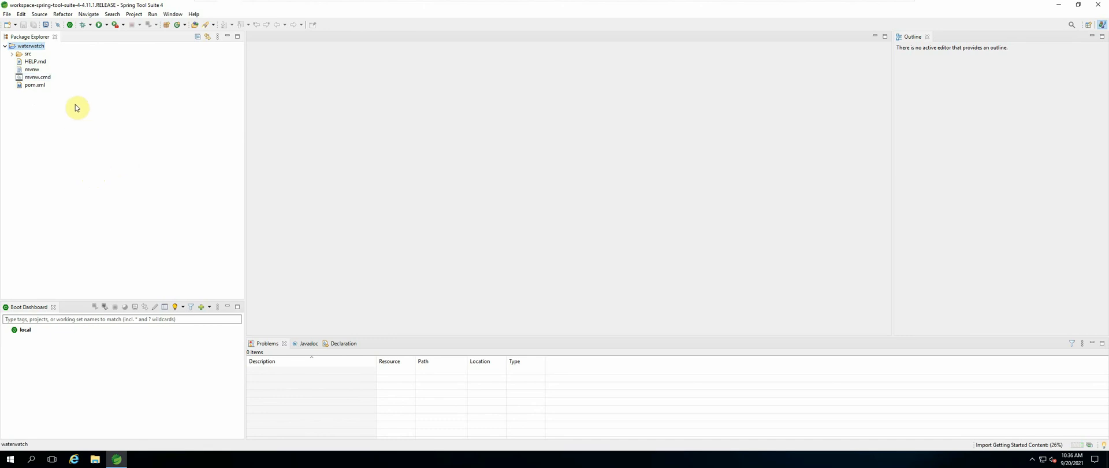
mouse_move(51, 106)
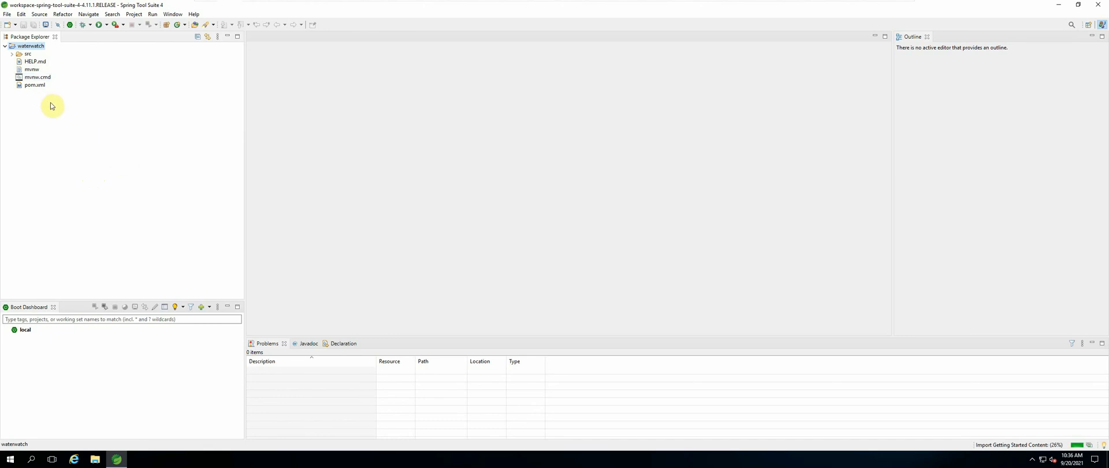
mouse_move(977, 445)
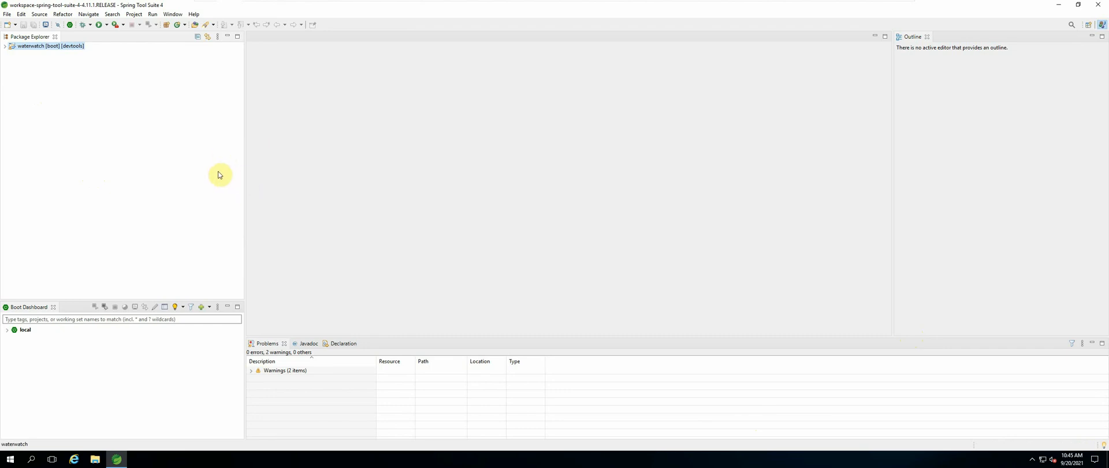
mouse_move(90, 106)
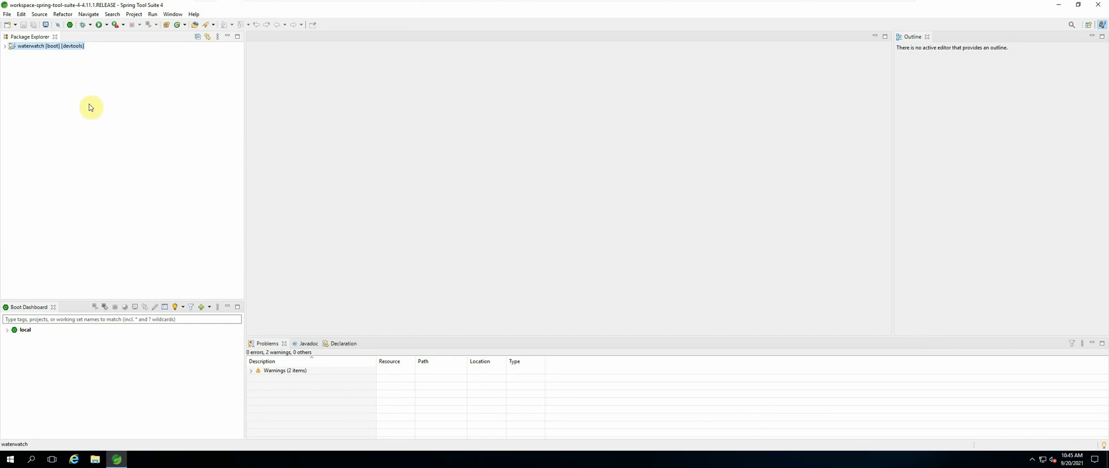
mouse_move(23, 64)
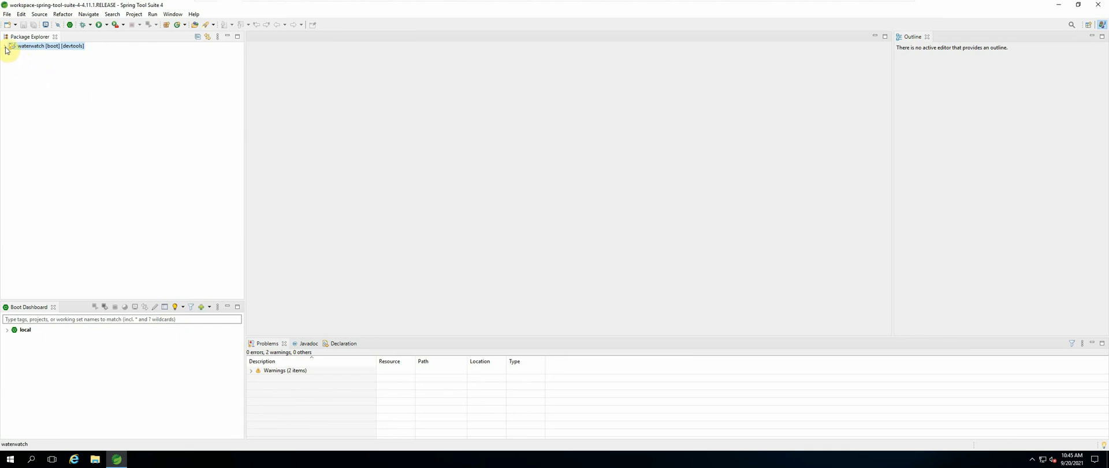
Expand waterwatch [boot] [devtools] to show source folders and Maven Dependencies
click(5, 46)
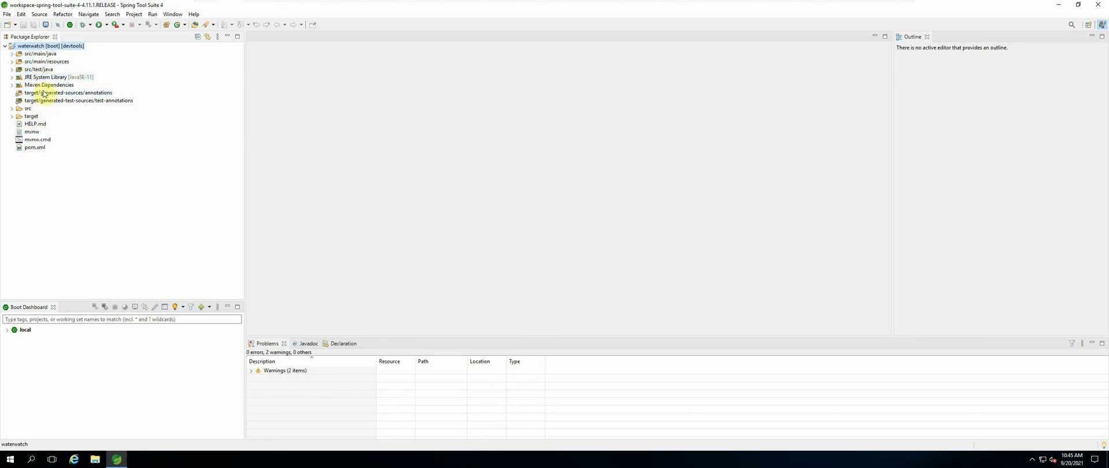
Expand src/main/java and com.ebisys.waterwatch to reveal WaterwatchApplication.java
click(13, 53)
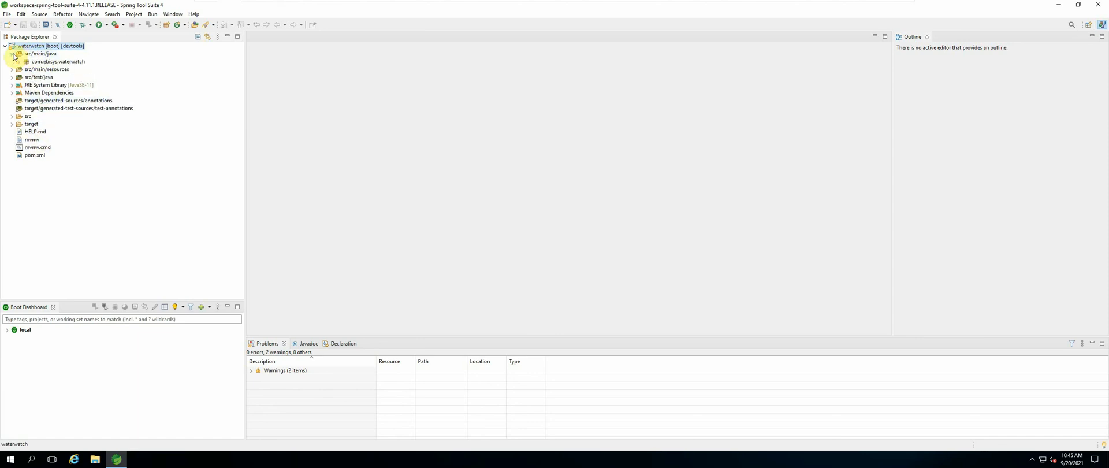
click(25, 61)
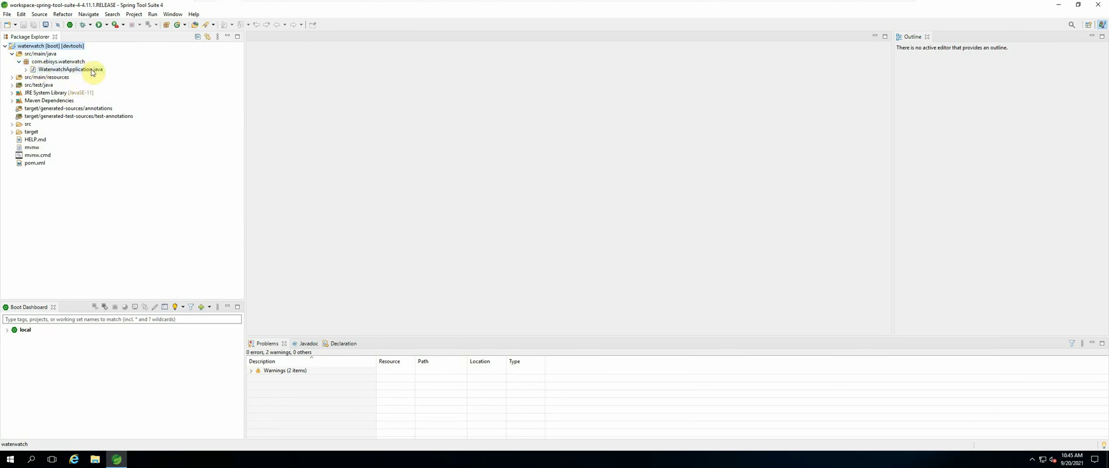
mouse_move(149, 109)
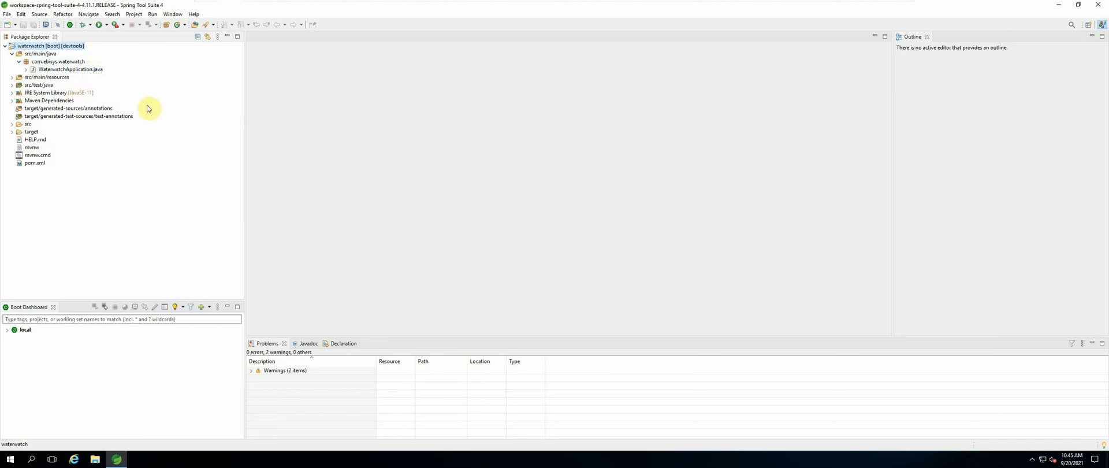